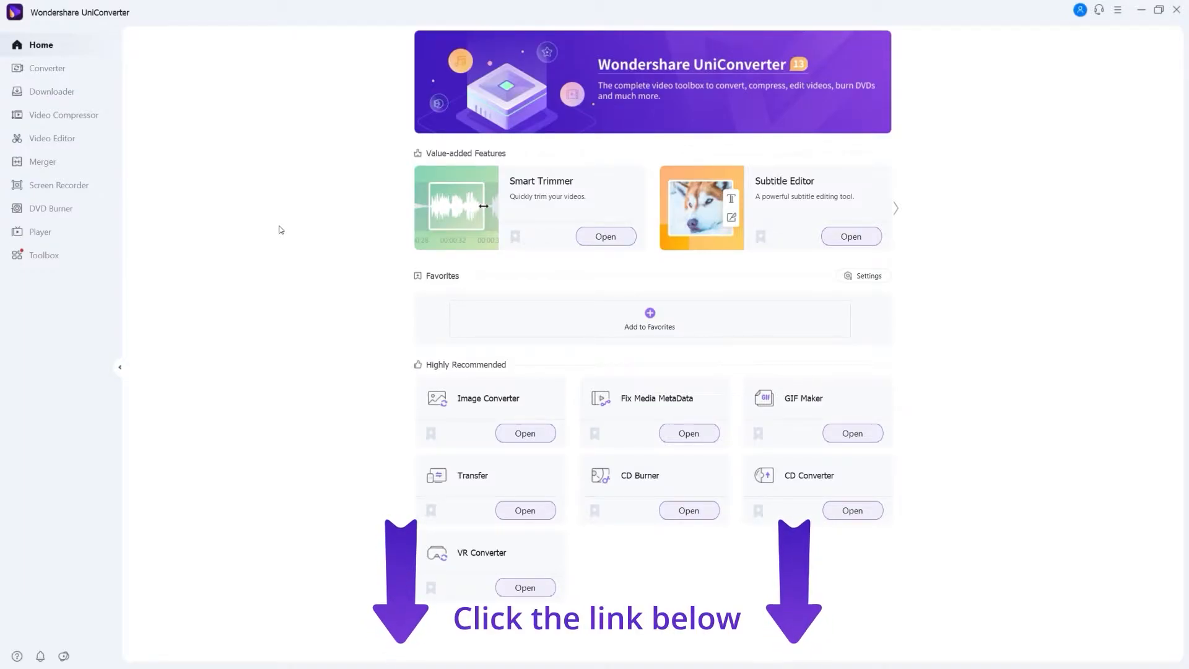
- Open Screen Recorder and select the Audio Recorder mode
left_click(59, 185)
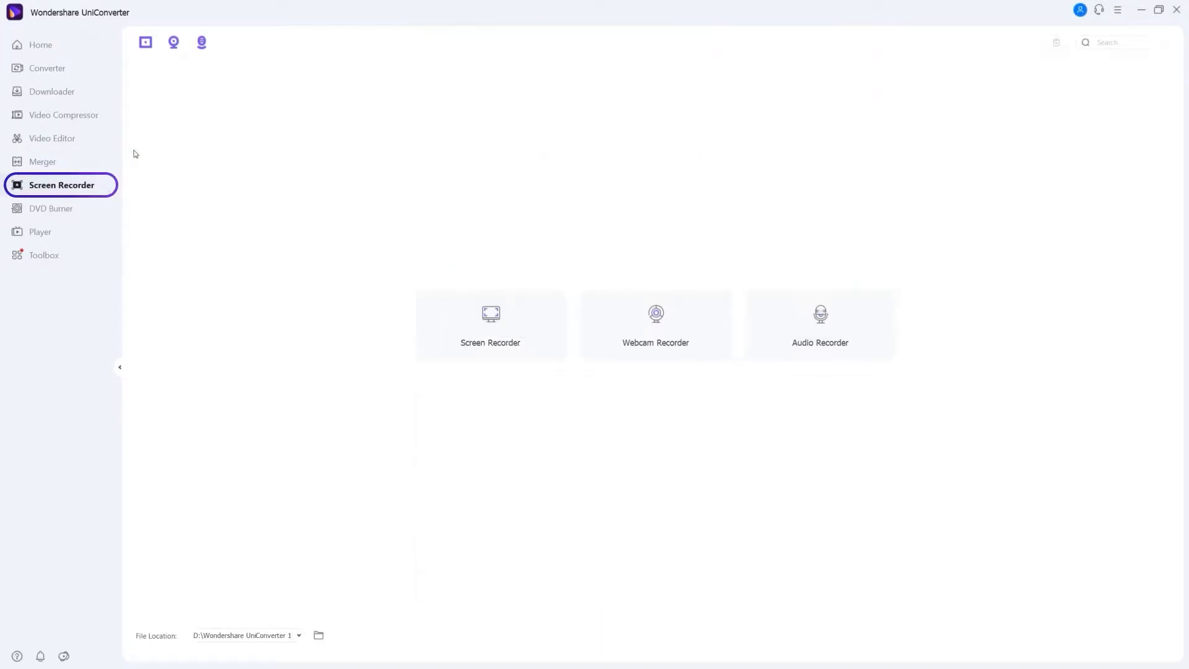
left_click(201, 42)
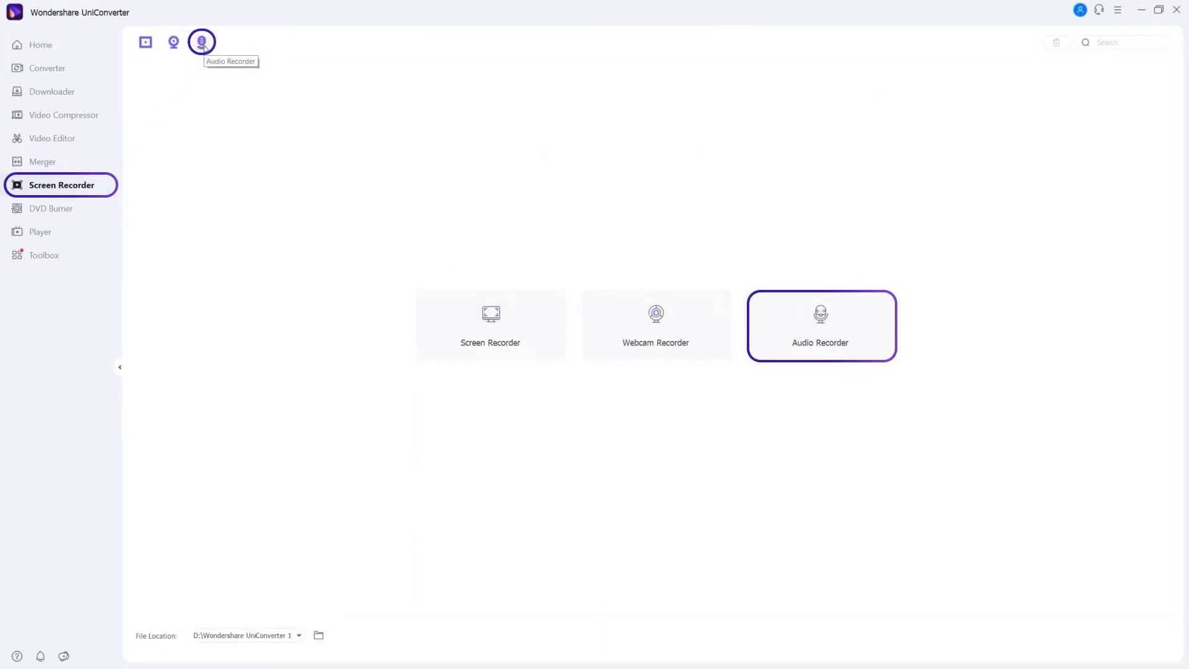
- Set the audio recorder to Speakers/Headphones and Jack microphone, keeping MP3 format
left_click(820, 328)
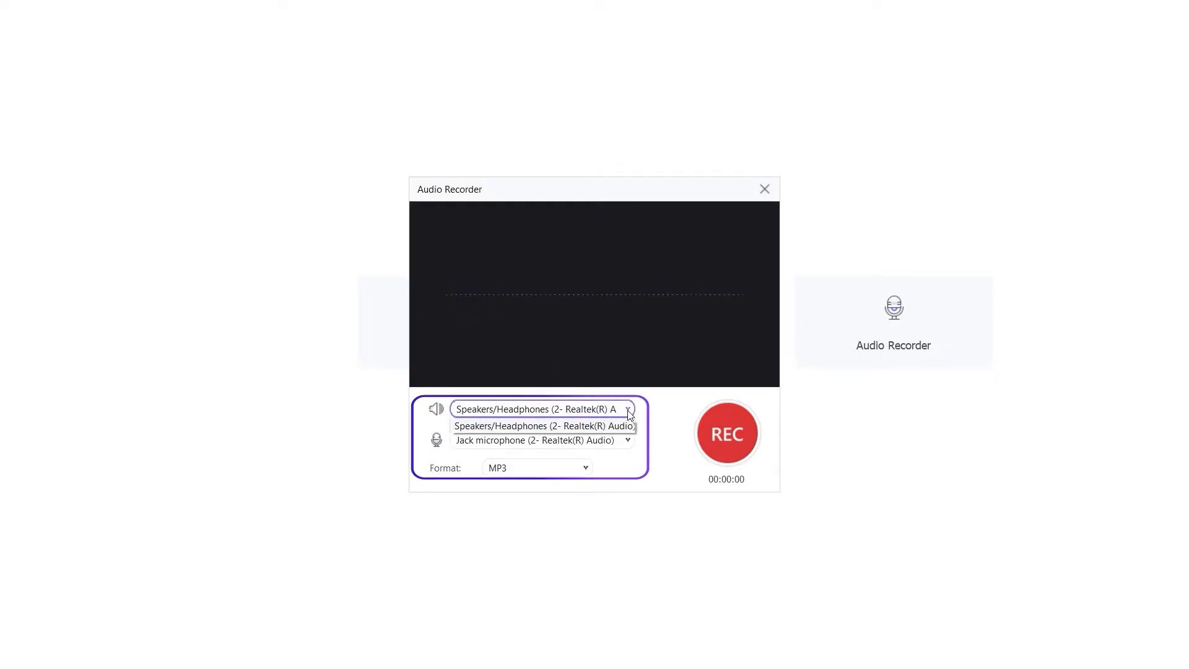
left_click(541, 426)
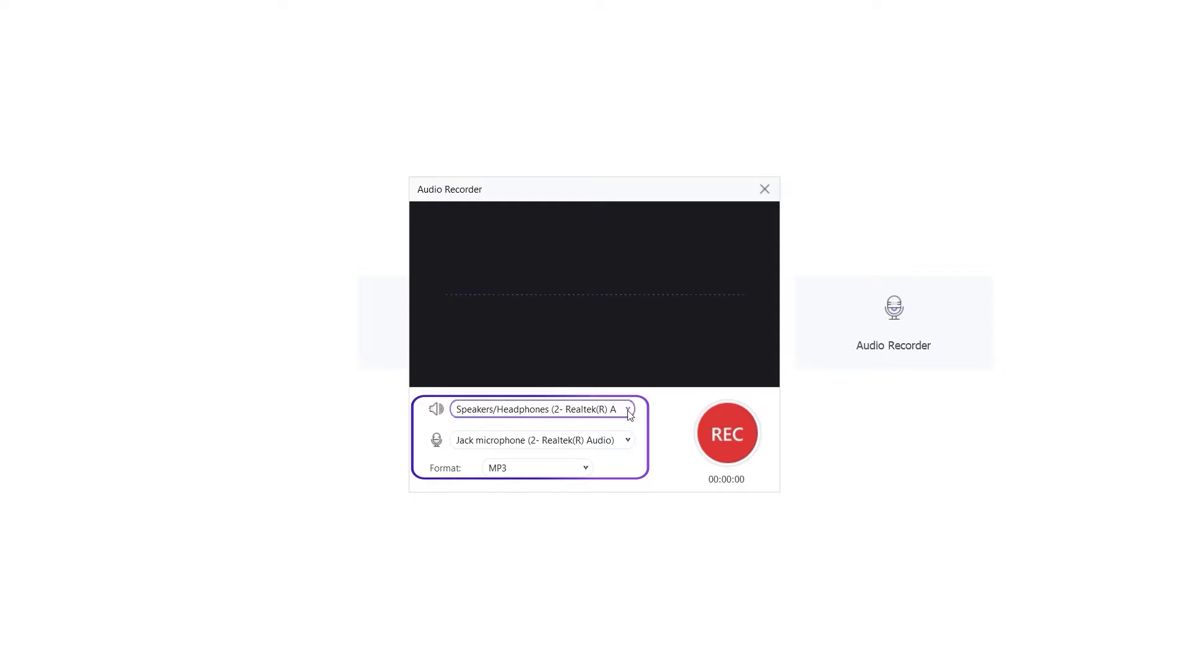
left_click(627, 439)
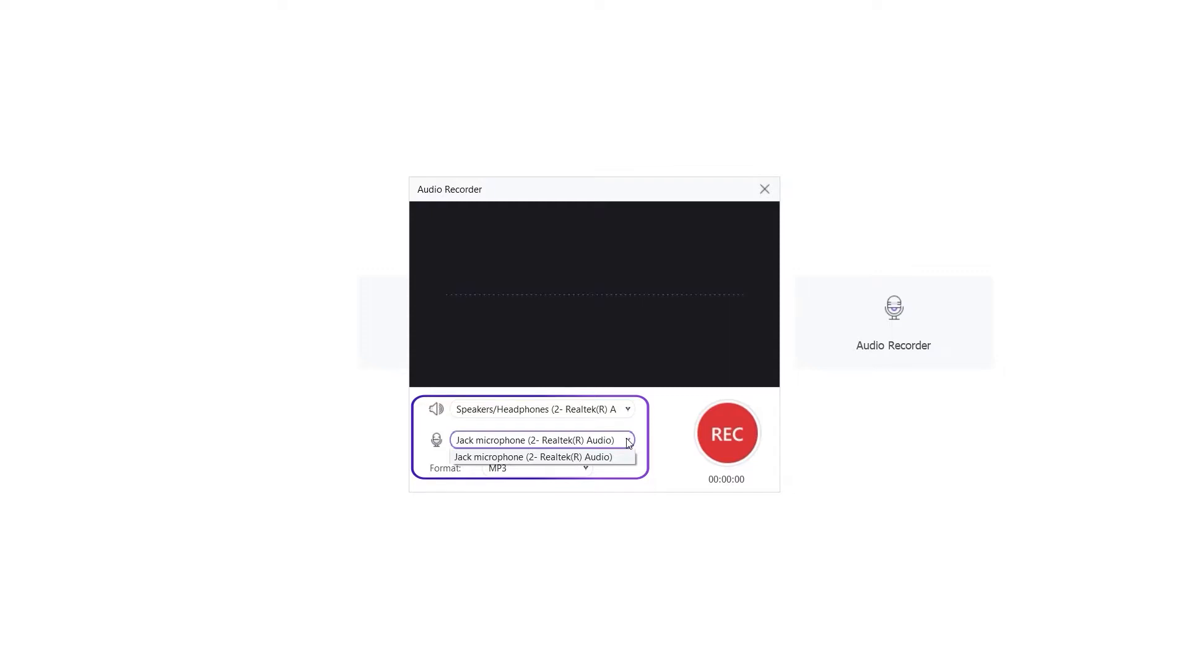
left_click(533, 456)
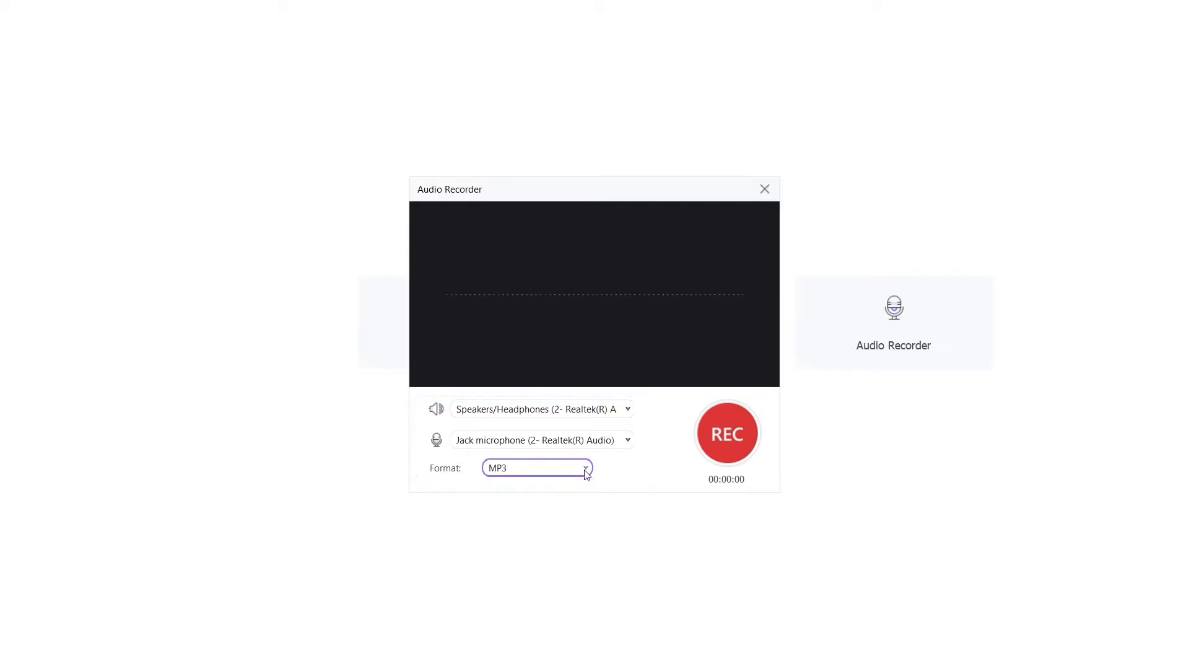
- Record a 12-second voice clip, stop it, and close the audio recorder
left_click(727, 433)
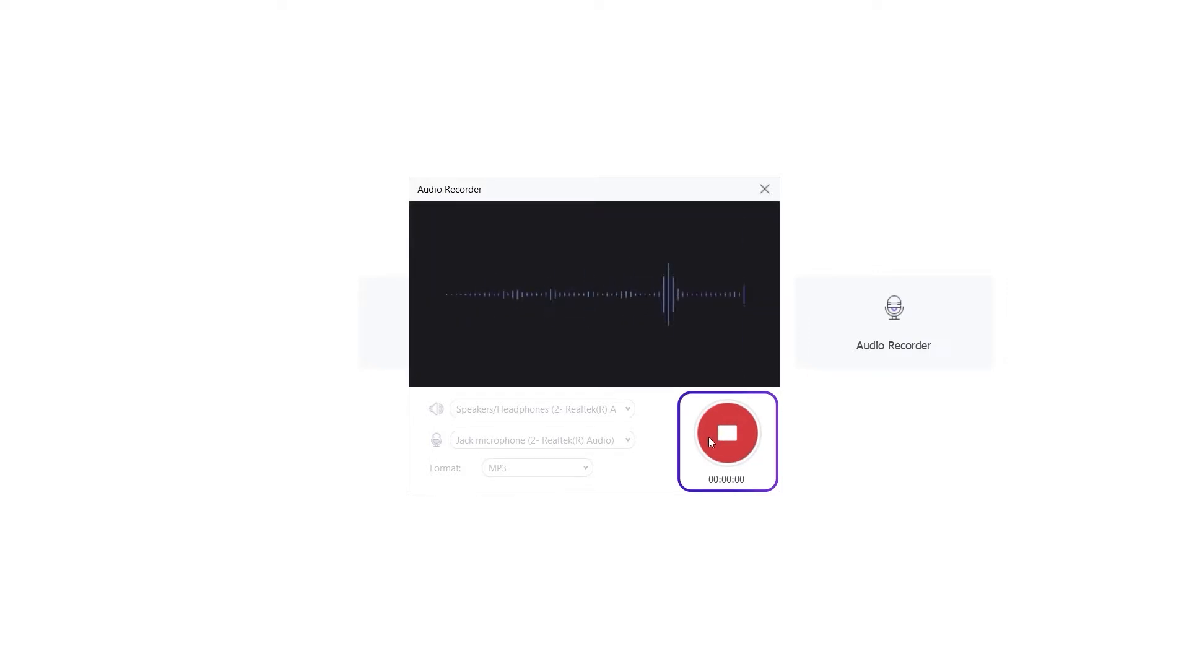
left_click(727, 433)
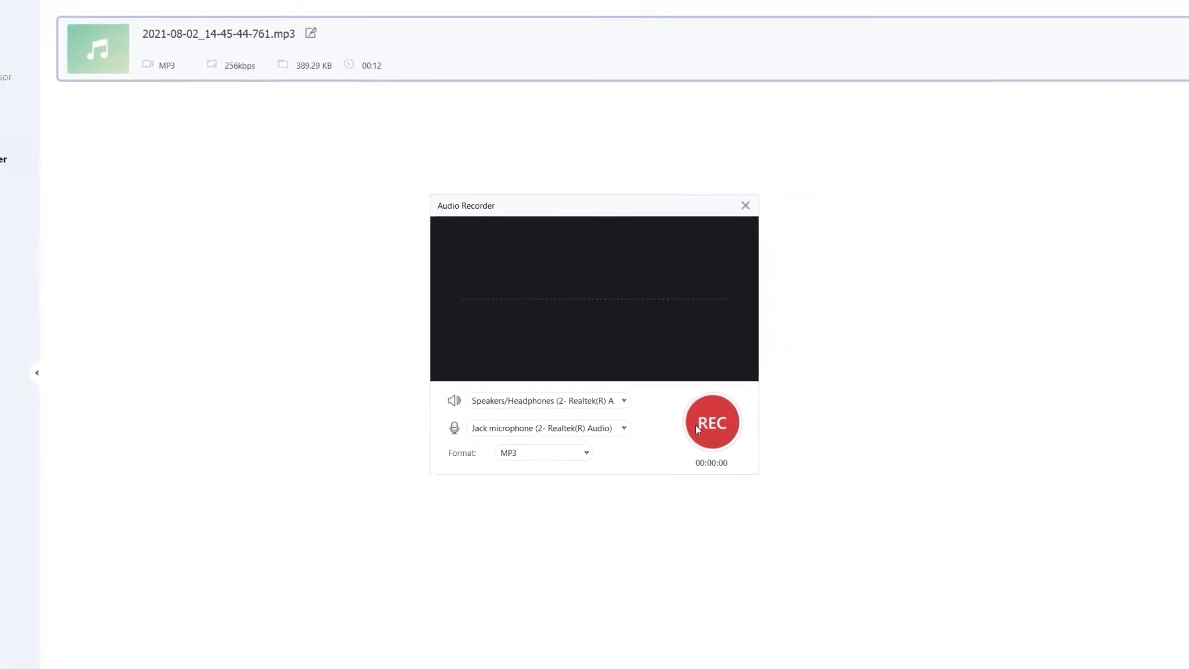
left_click(745, 205)
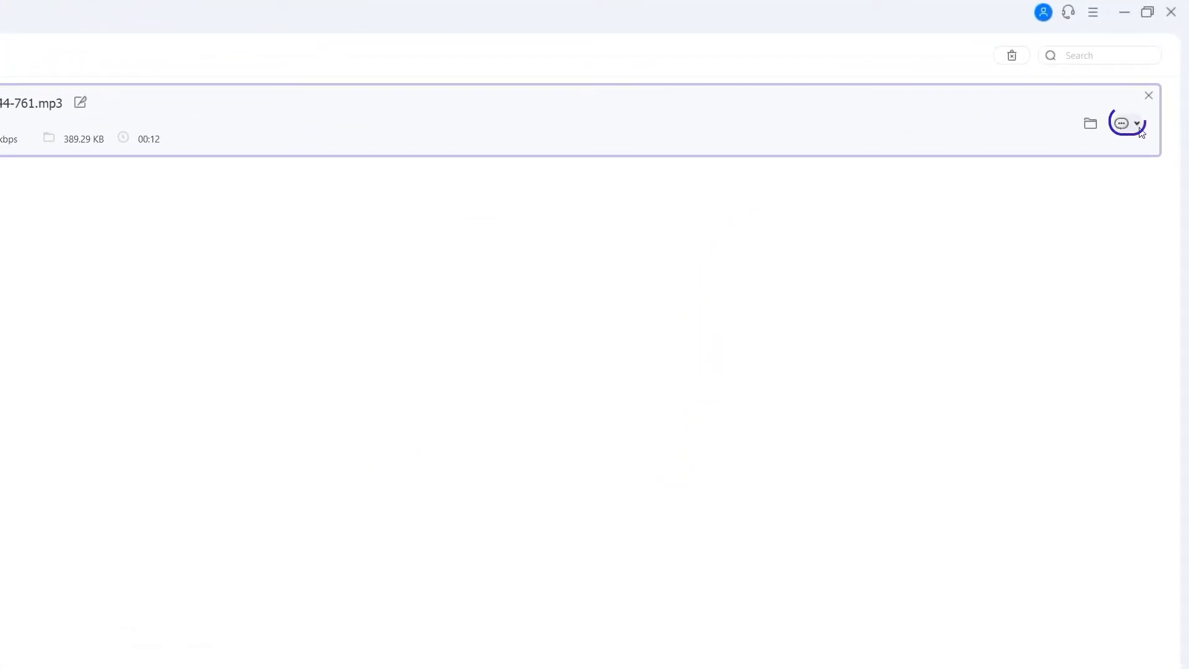
mouse_move(1125, 122)
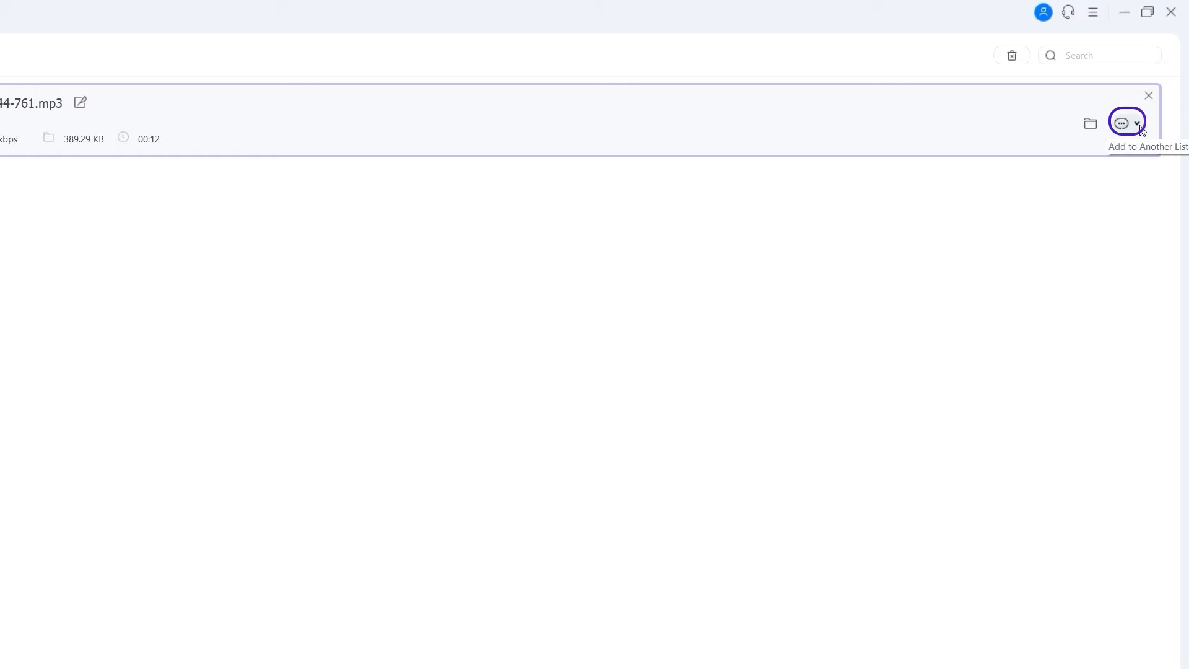
- Add the recorded MP3 clip to the Converter list
left_click(1126, 121)
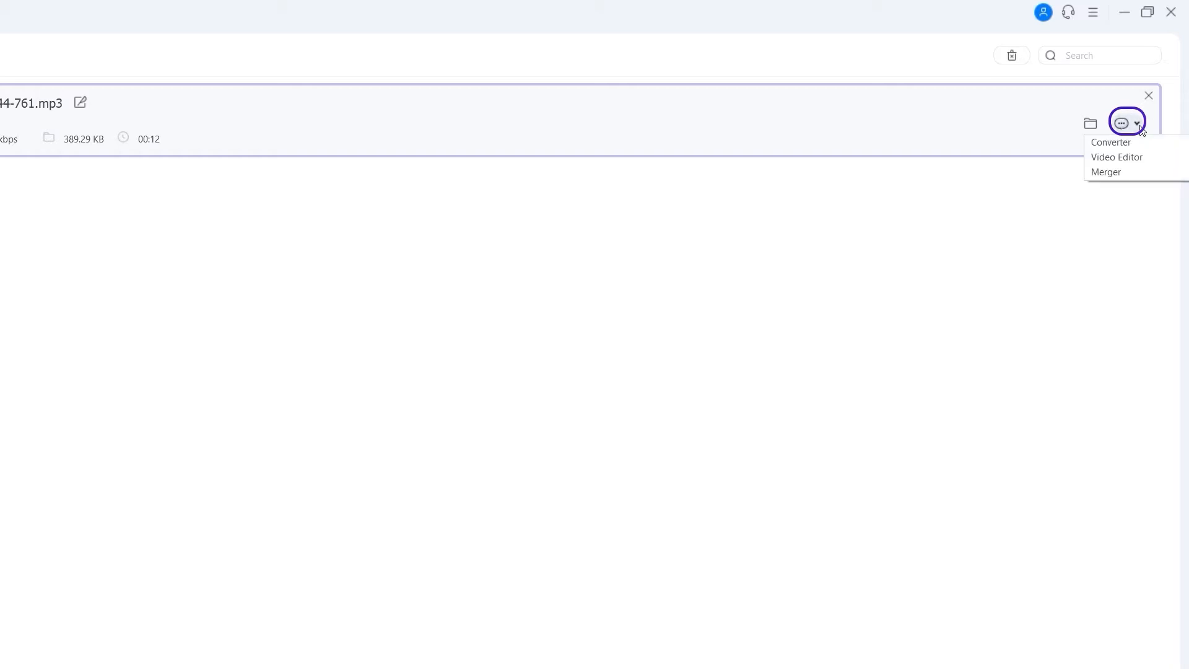
mouse_move(1141, 142)
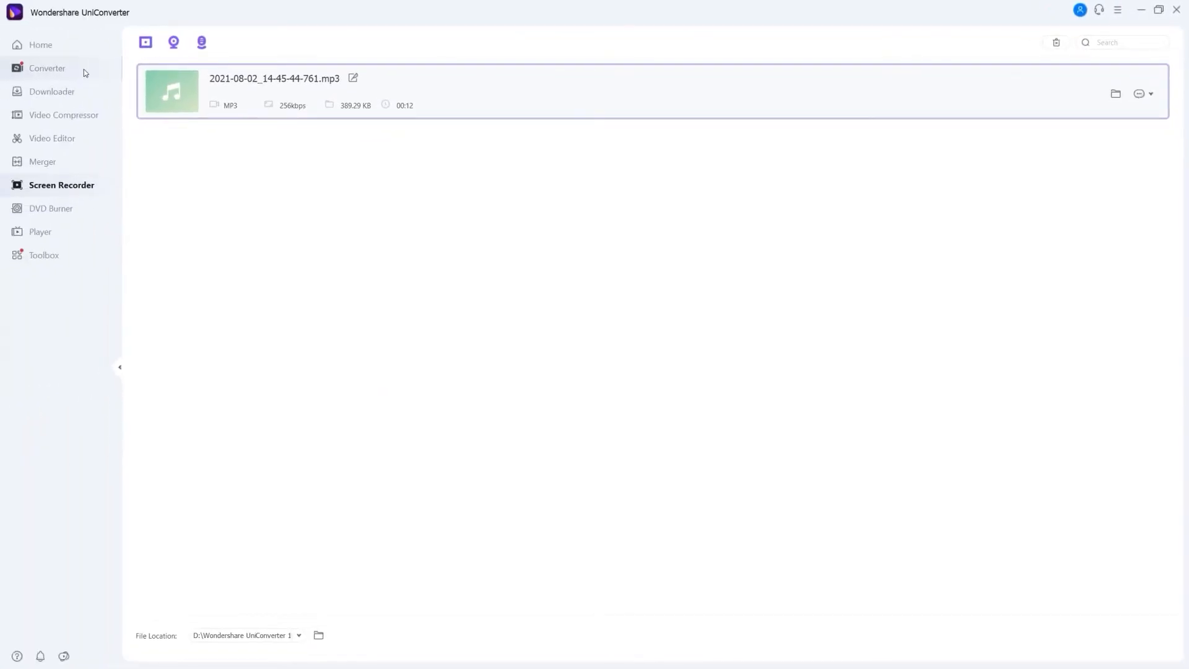
left_click(47, 68)
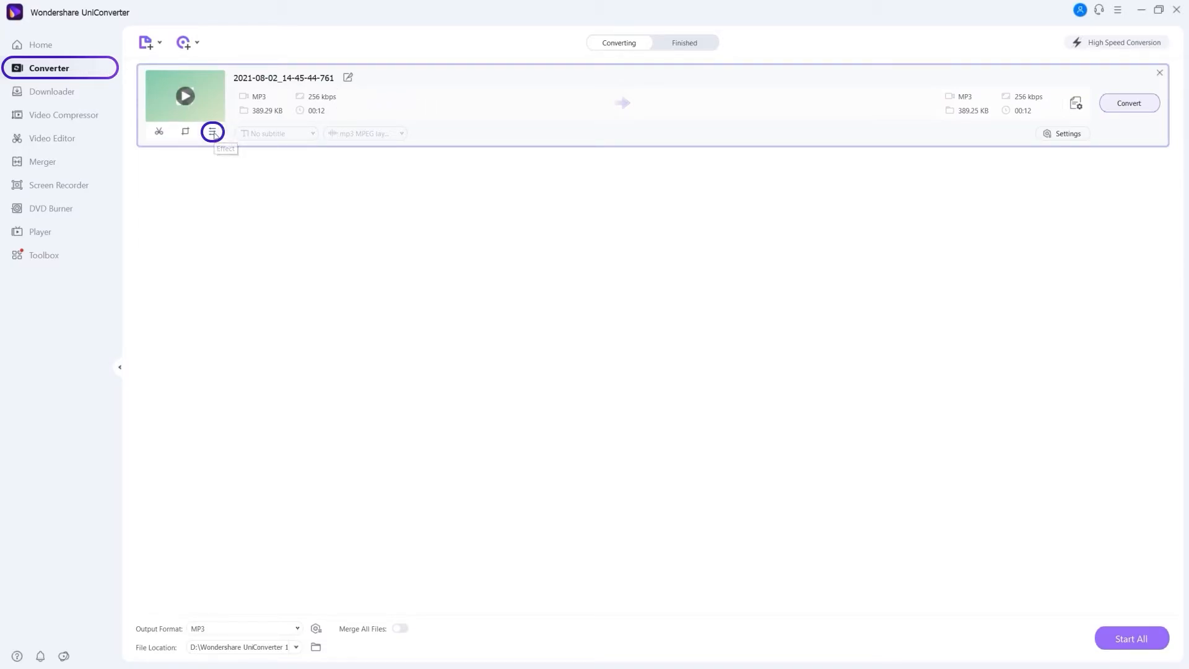
- Check the queued clip's MP3 output format and save location in Converter
left_click(212, 132)
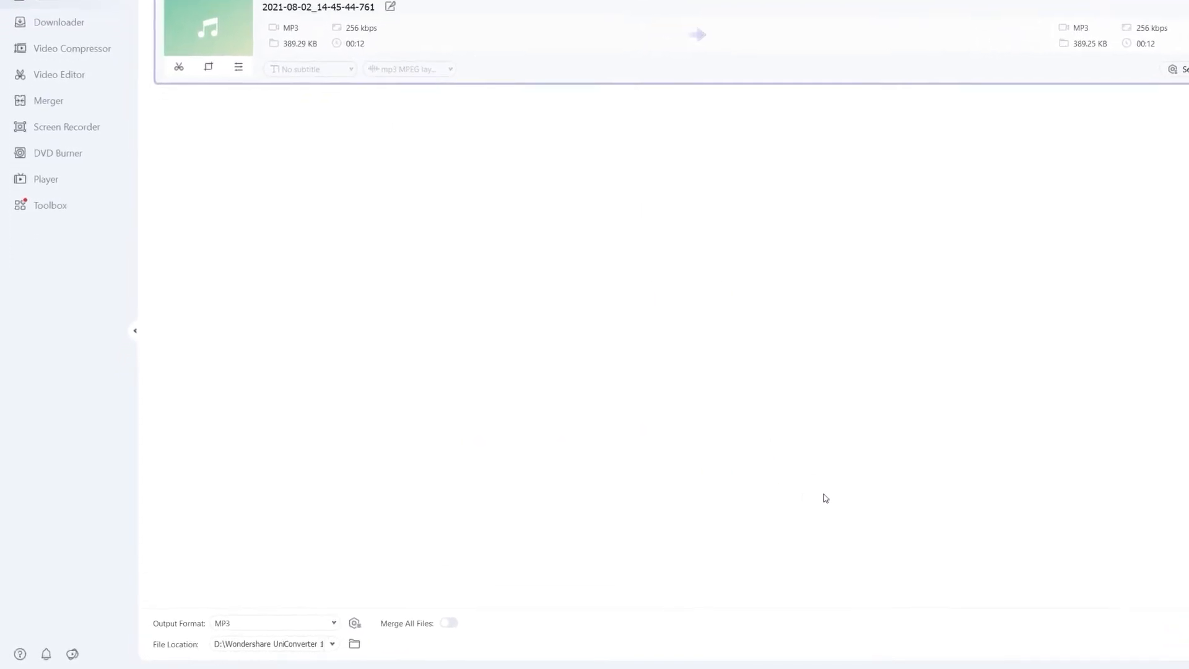
left_click(272, 622)
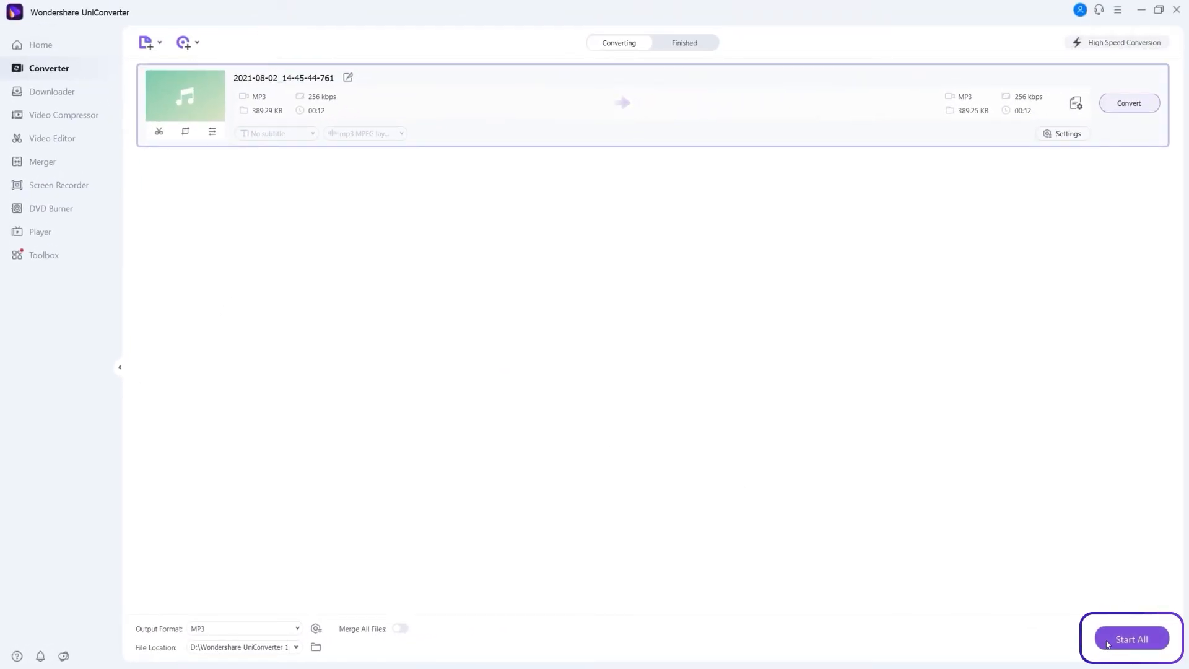
- Convert the queued MP3 clip with Start All
left_click(1131, 638)
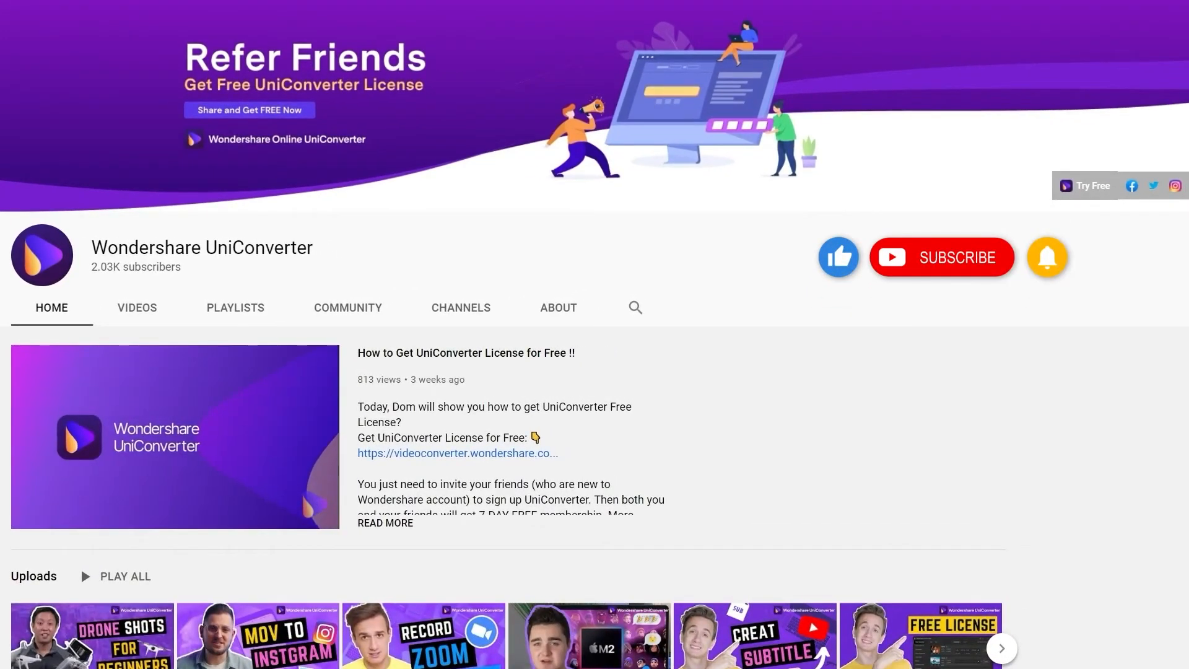
left_click(942, 257)
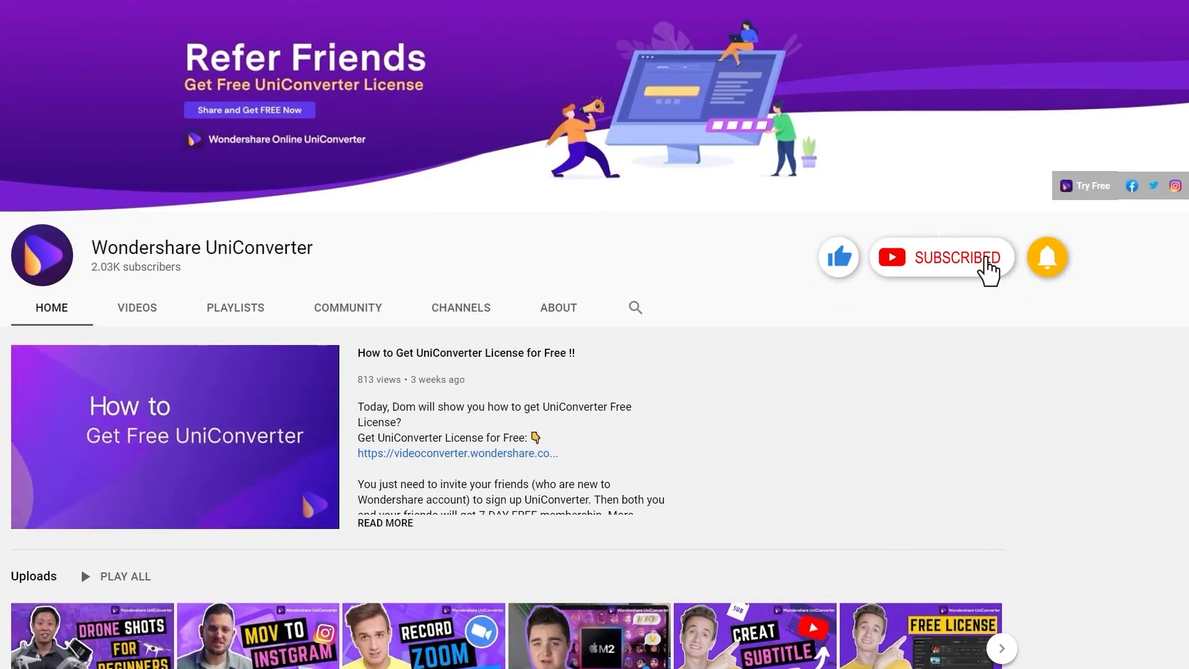